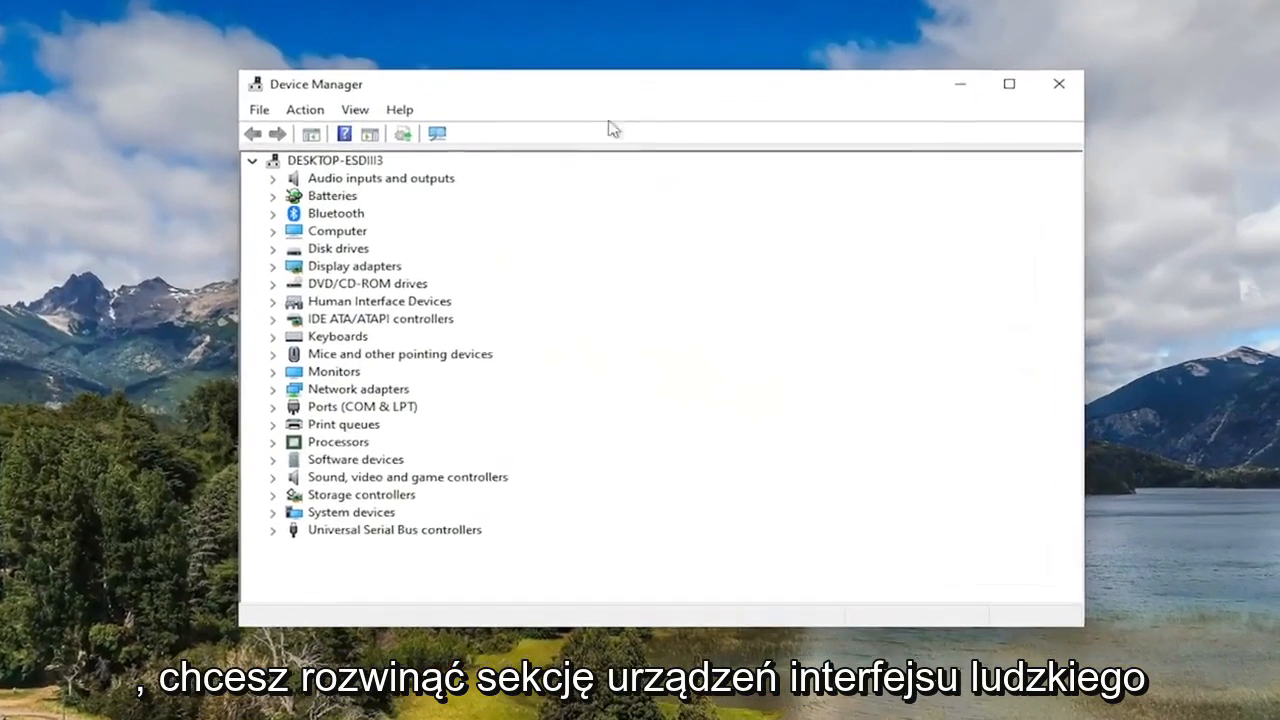
# Expand Human Interface Devices to reveal its two USB Input Device entries
pyautogui.click(380, 300)
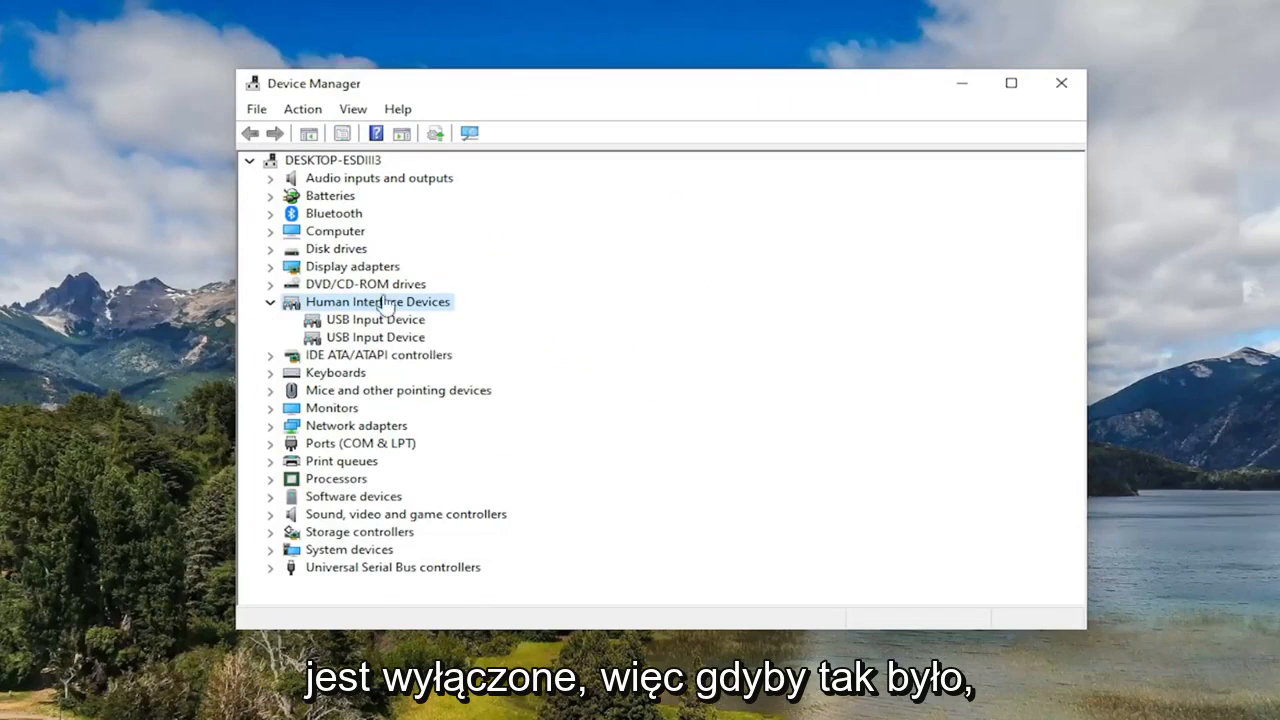
pyautogui.click(376, 320)
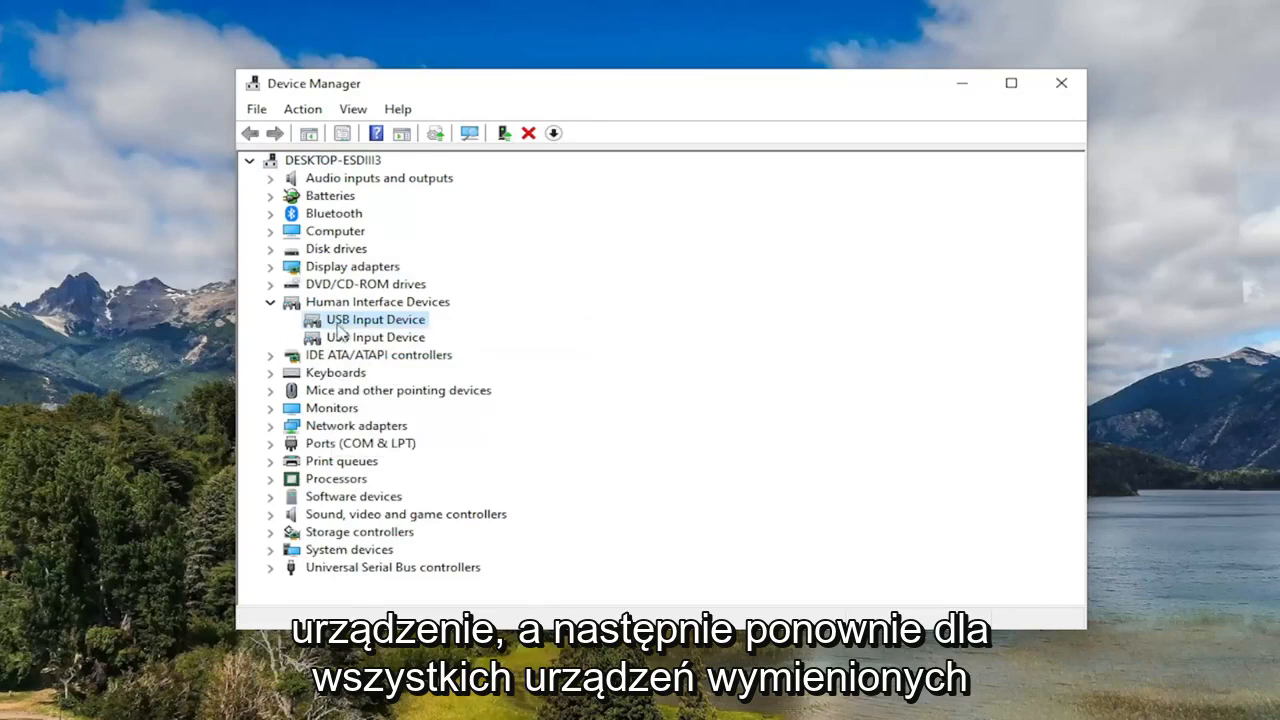
pyautogui.click(378, 300)
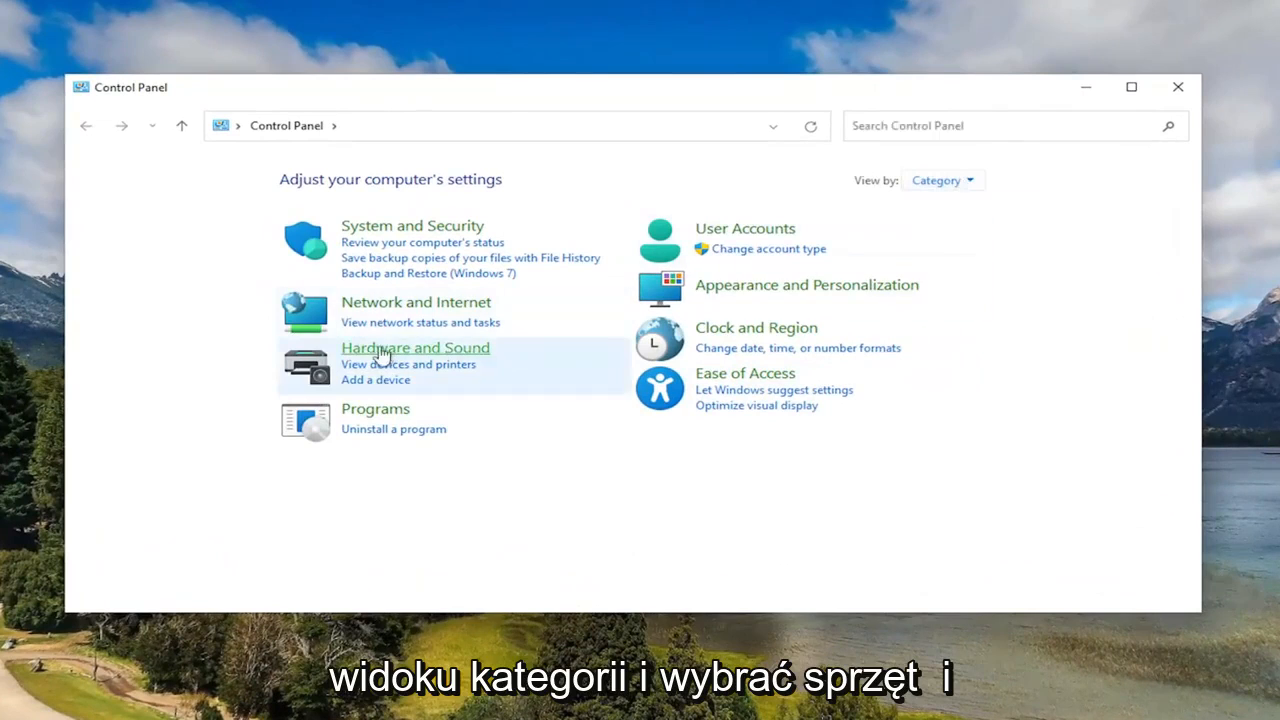
# View the Hardware and Sound settings, then close Control Panel to return to the desktop
pyautogui.click(416, 348)
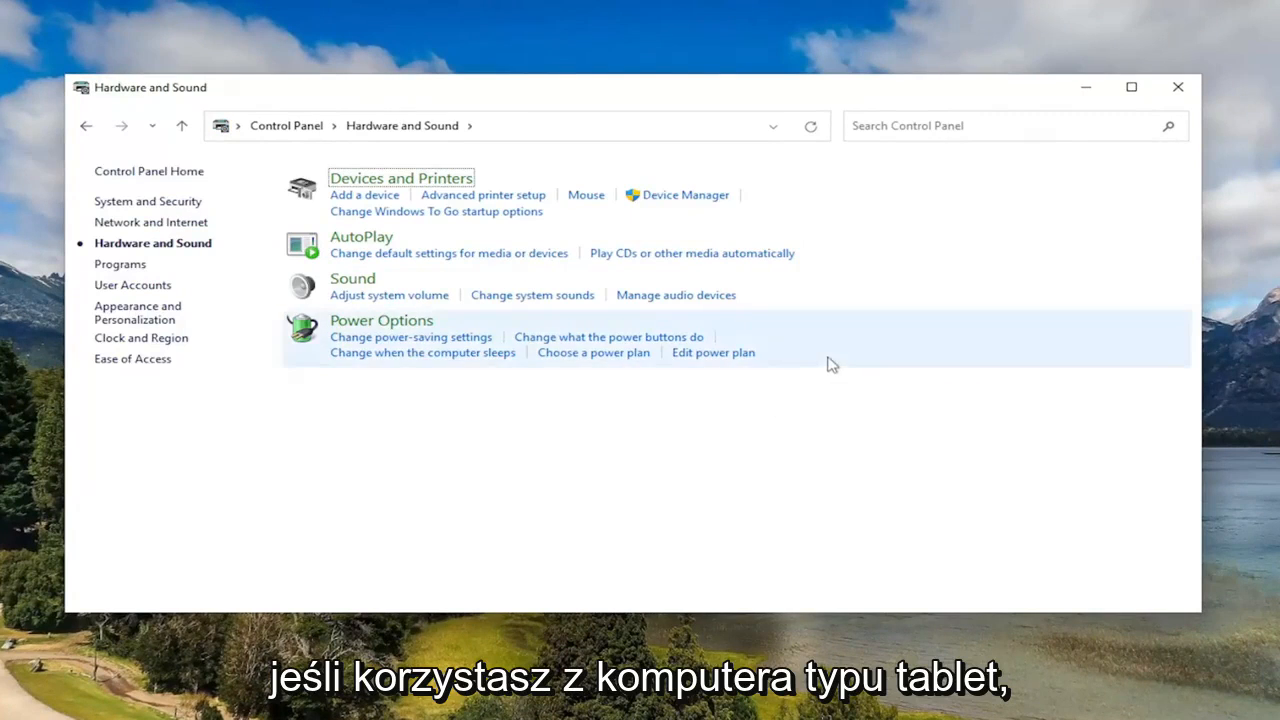
pyautogui.moveTo(548, 392)
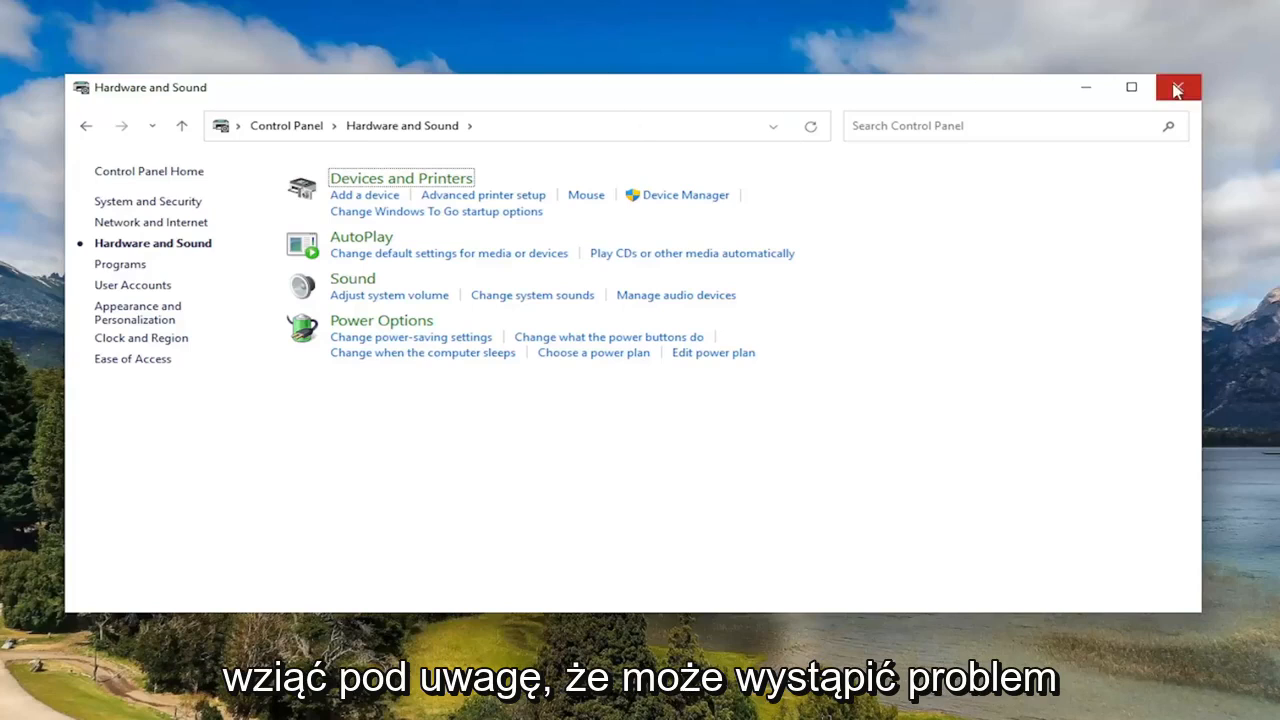
pyautogui.moveTo(1178, 88)
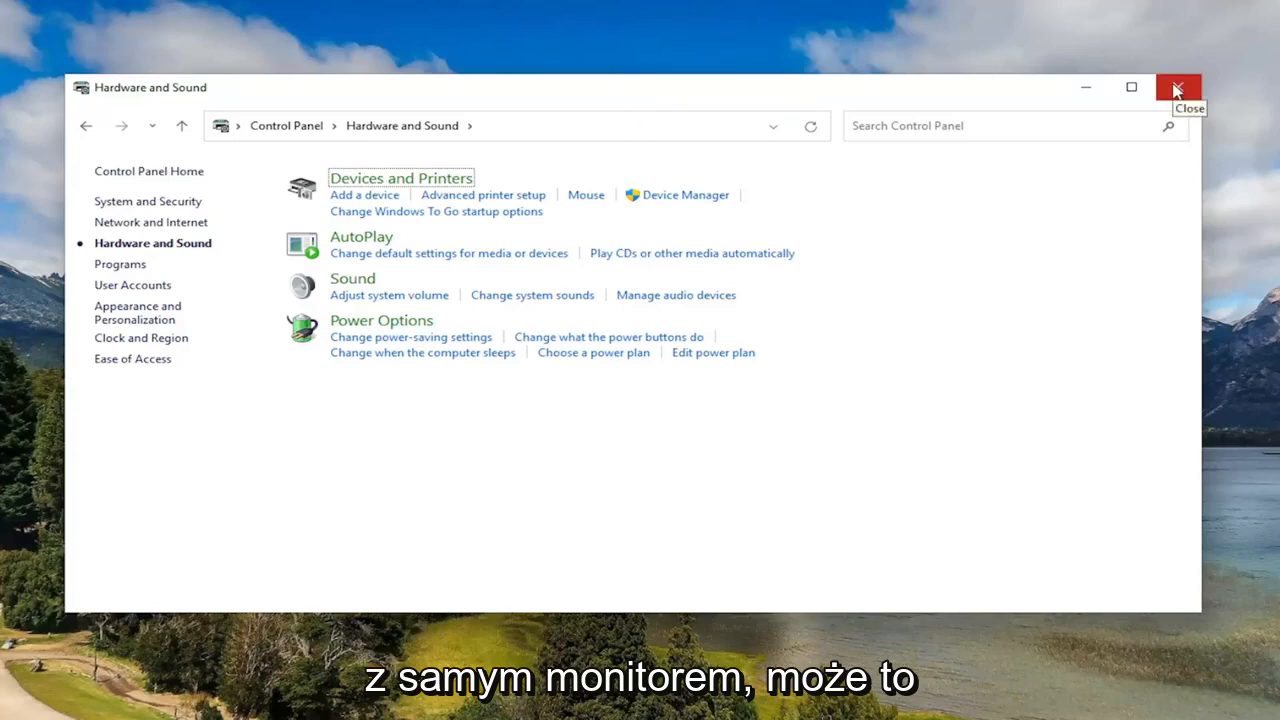
pyautogui.moveTo(150, 88); pyautogui.dragTo(230, 122)
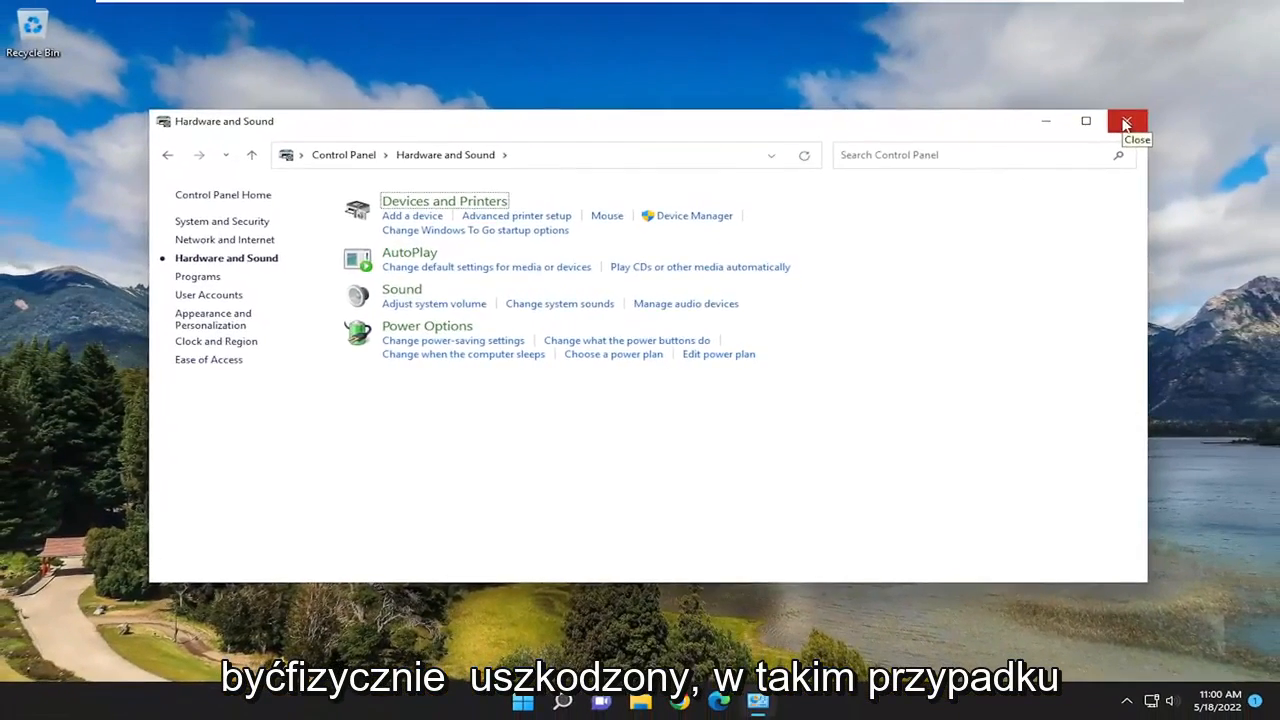
pyautogui.click(1128, 120)
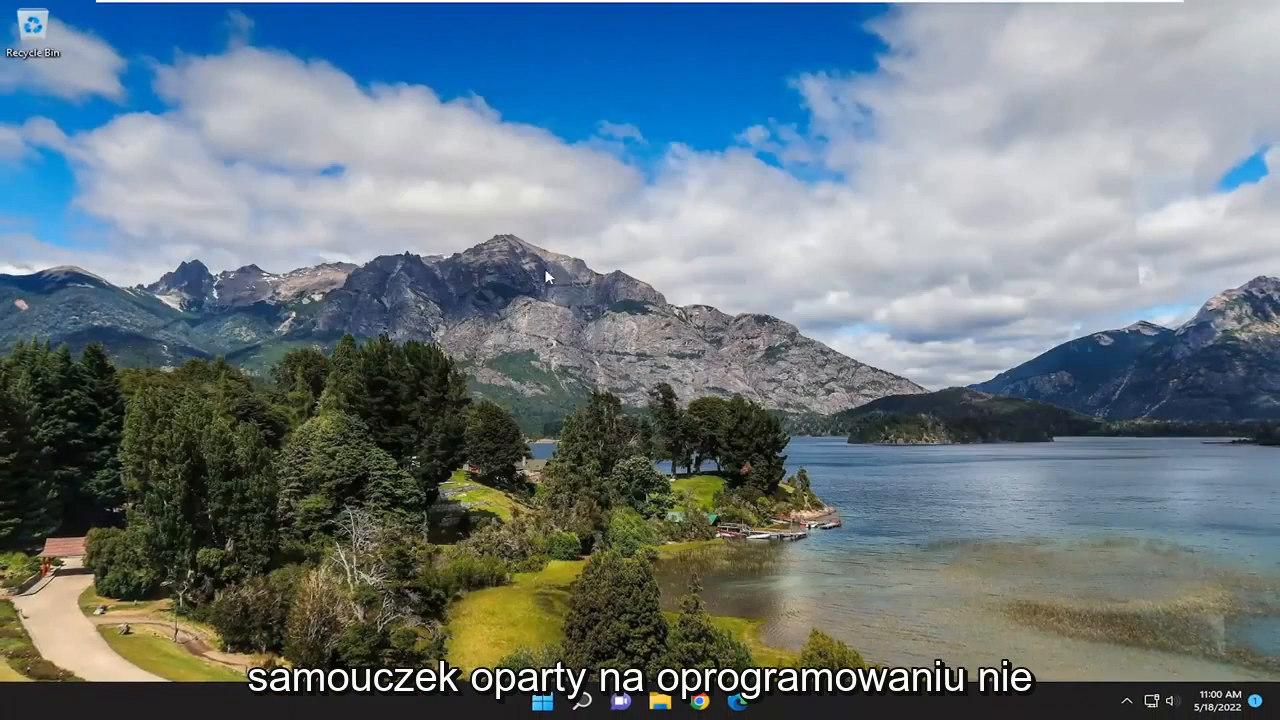
pyautogui.moveTo(642, 410)
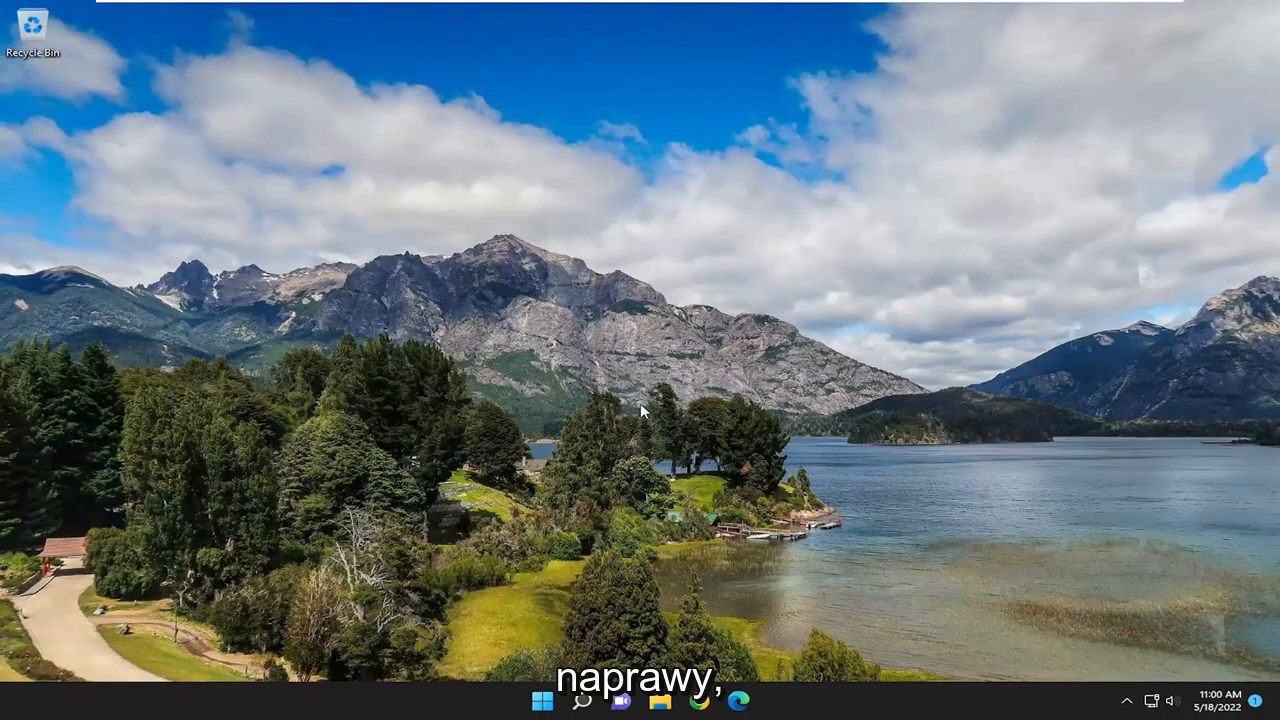